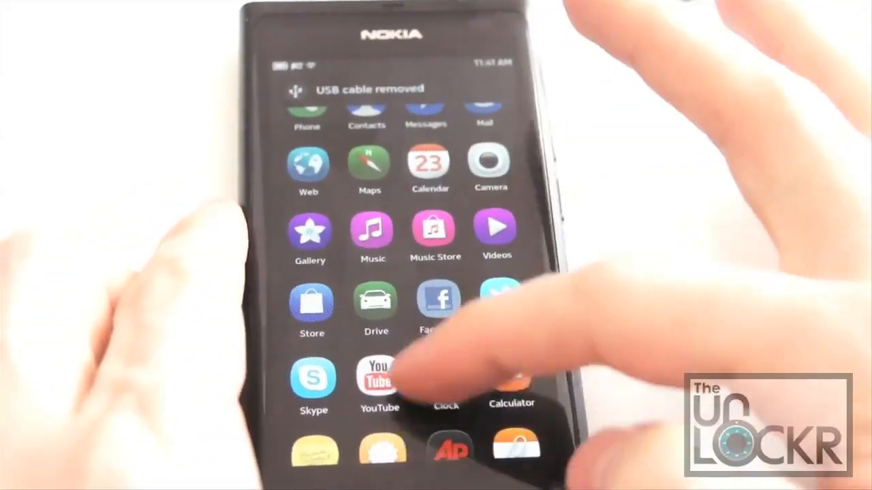
Scroll down and back up through the N9 home grid to find Settings.
scroll(down, 3)
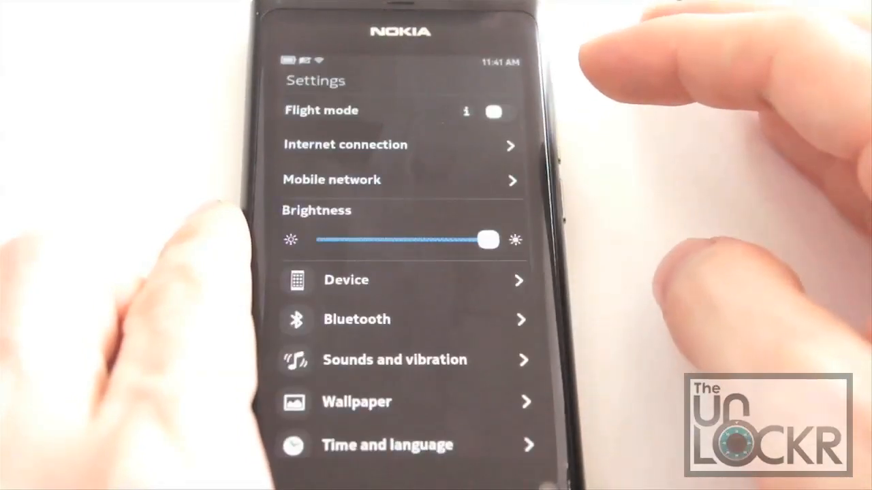
scroll(up, 3)
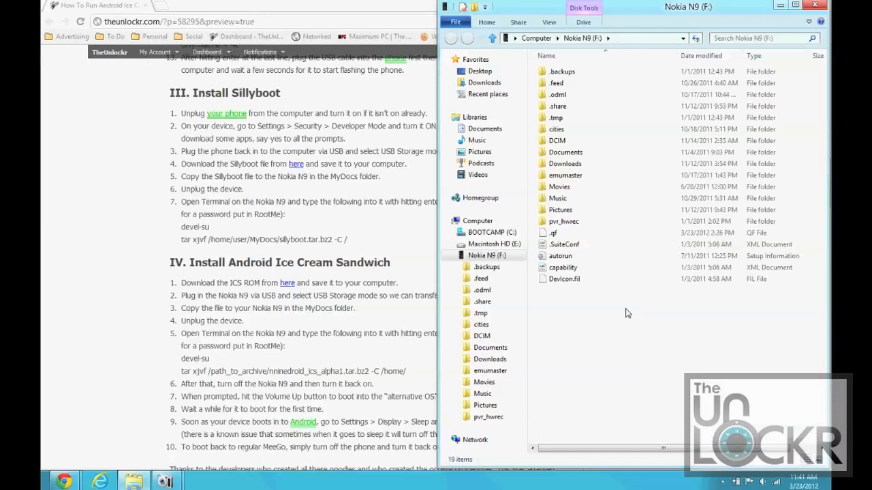
mouse_move(548, 291)
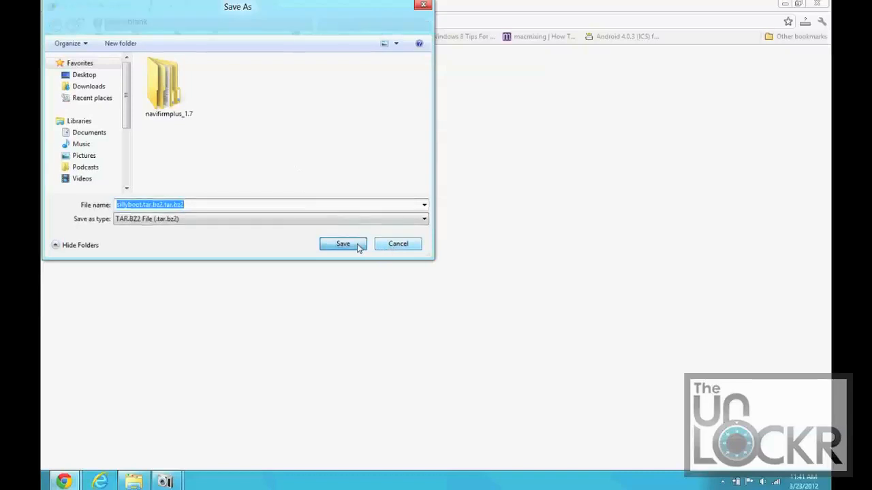
Save the Sillyboot archive (sillyboot.tar.bz2) to the computer.
click(342, 244)
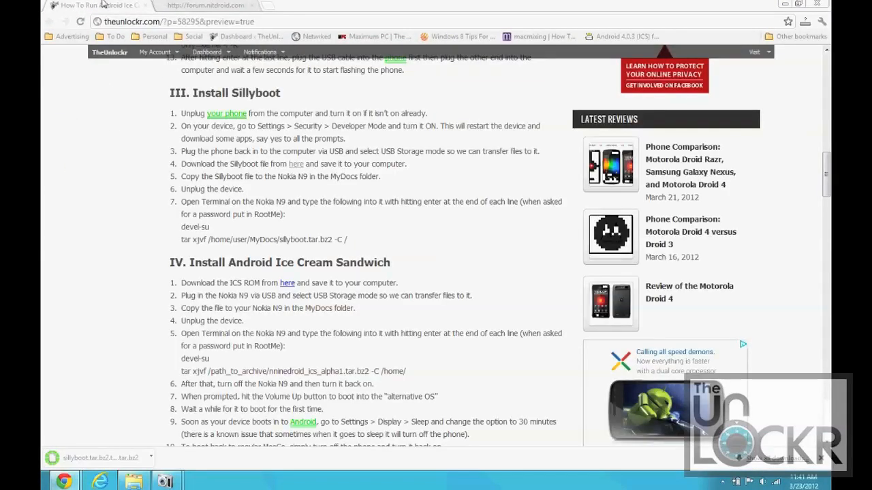
mouse_move(140, 403)
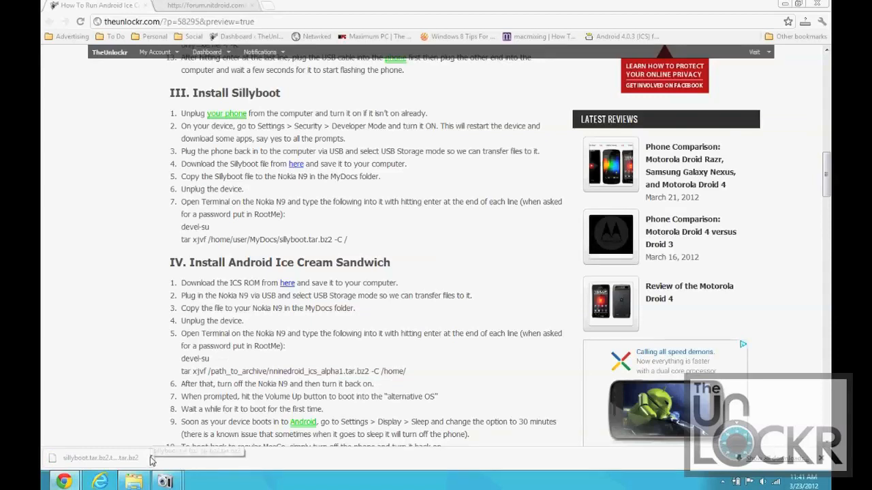
Show sillyboot.tar.bz2 in Downloads and drag it onto the Nokia N9 (F:) drive.
click(101, 458)
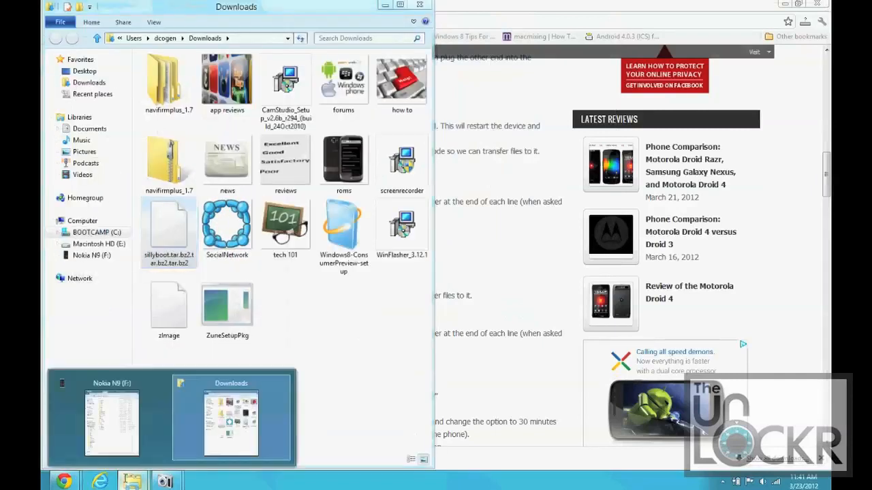
click(111, 417)
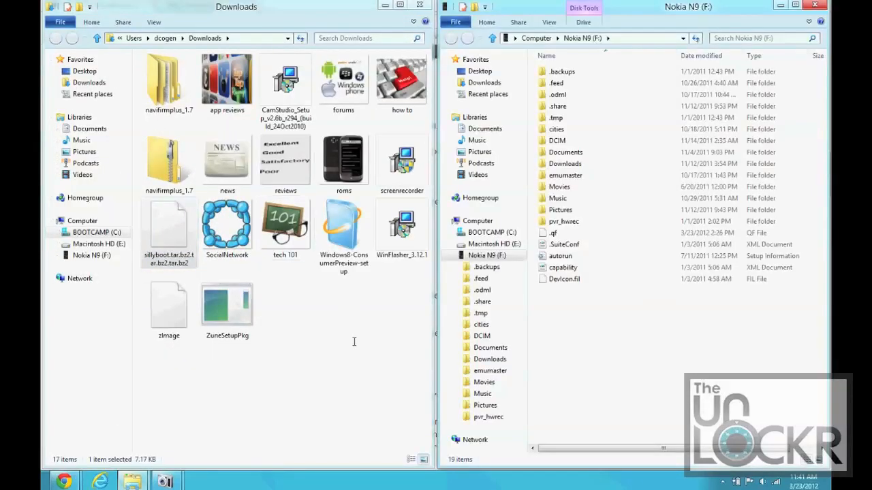
click(169, 224)
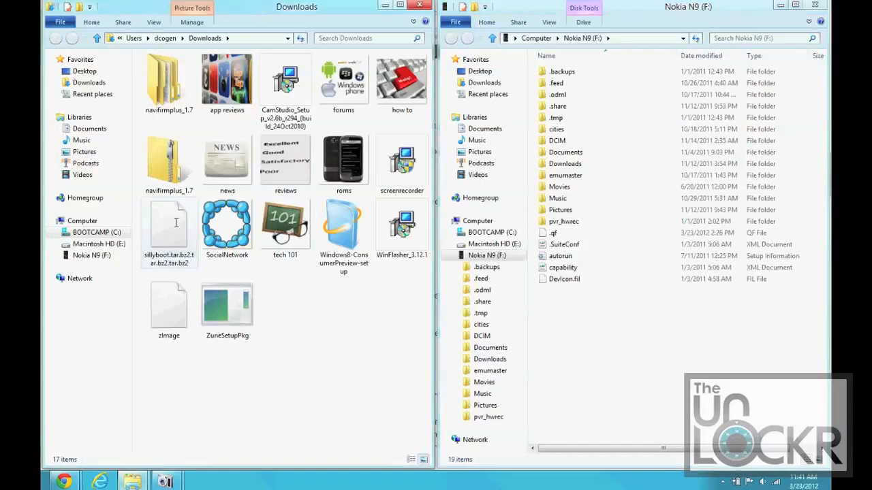
click(169, 224)
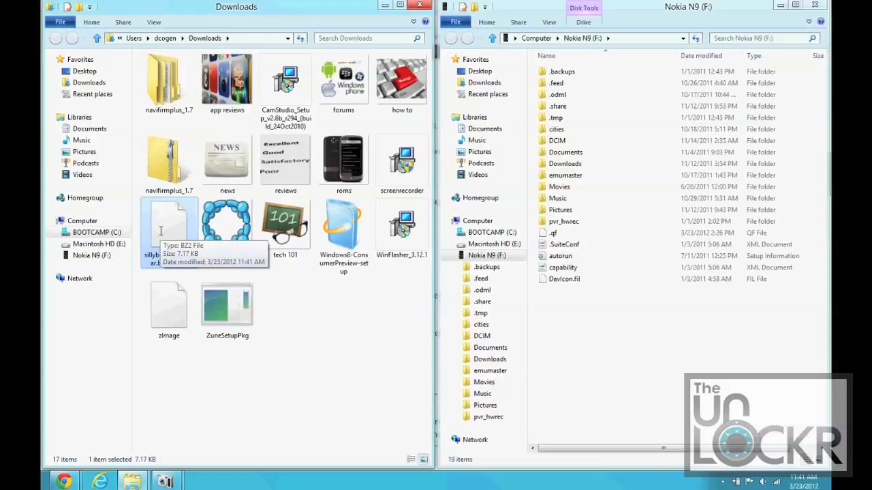
drag(169, 225, 568, 314)
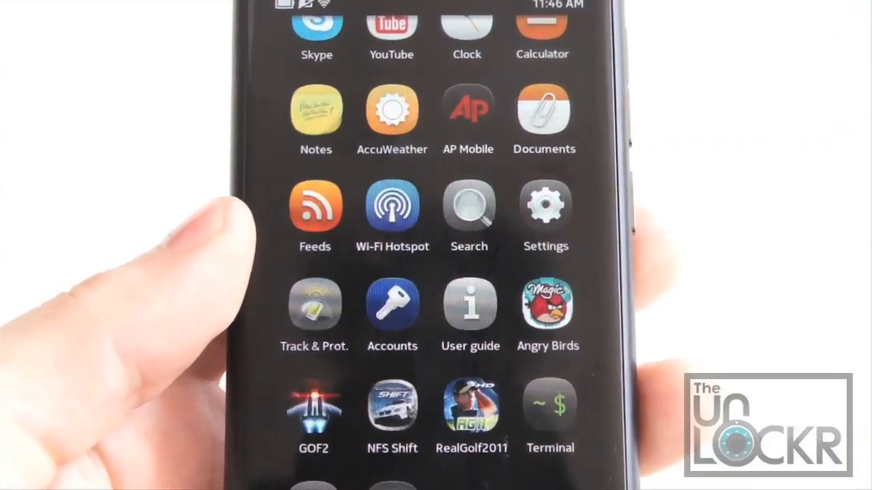
Launch the Terminal app on the Nokia N9.
click(549, 408)
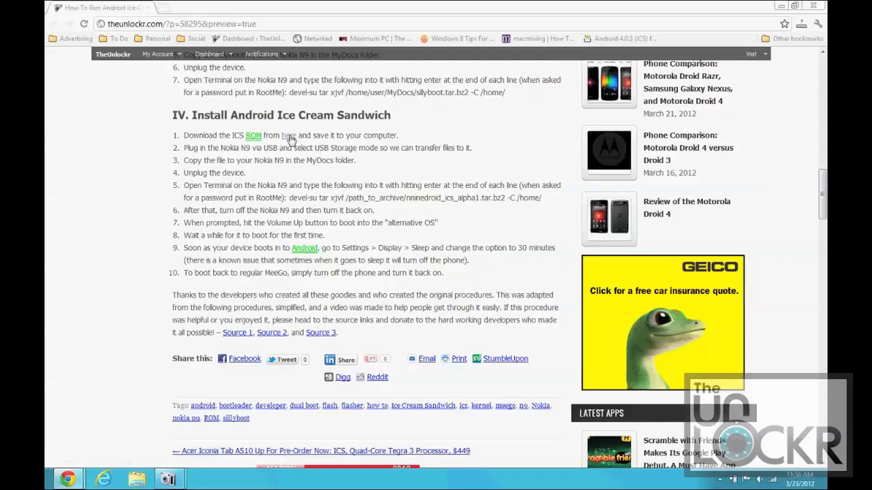
Open the ICS ROM's Deposit Files page and choose FREE downloading.
click(286, 135)
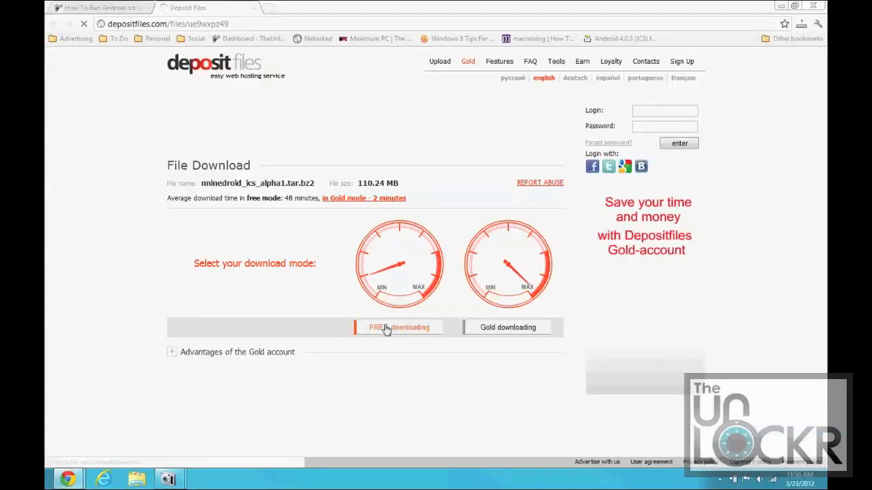
click(399, 328)
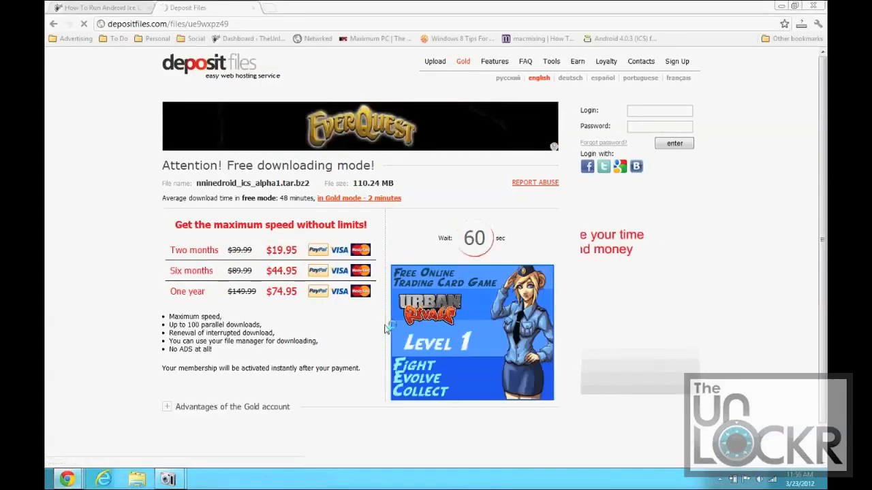